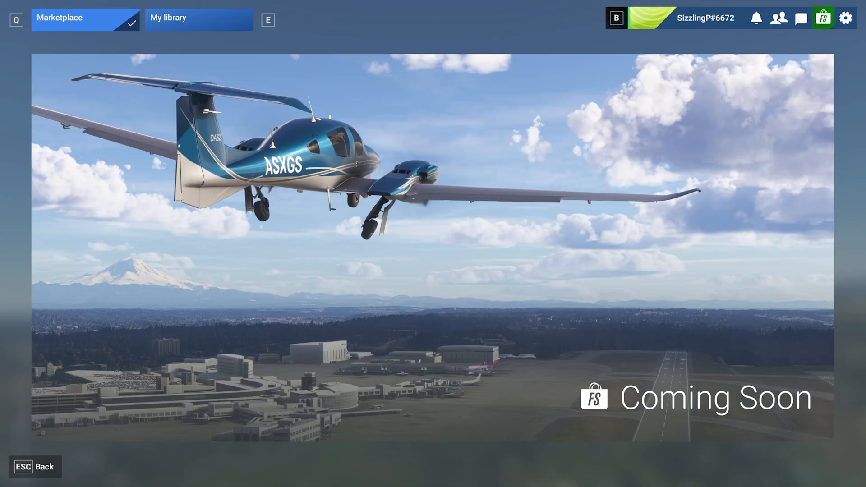
Filter My Library to show disabled content only (29 results).
left_click(198, 17)
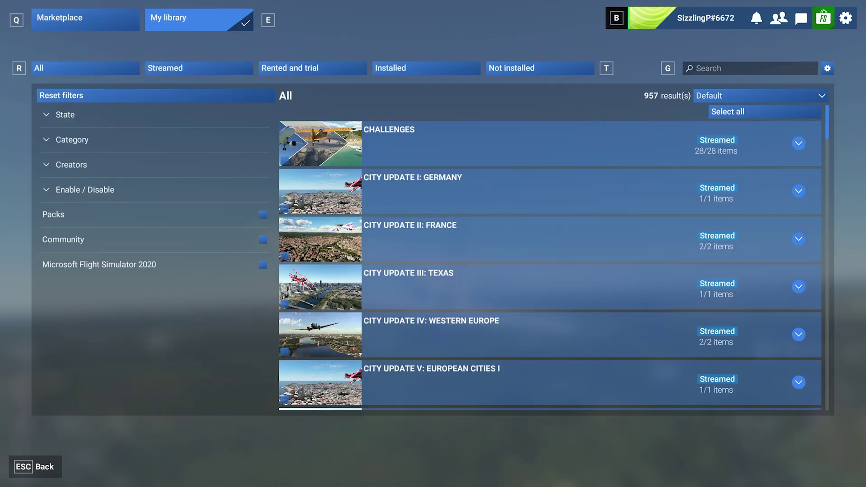
left_click(85, 189)
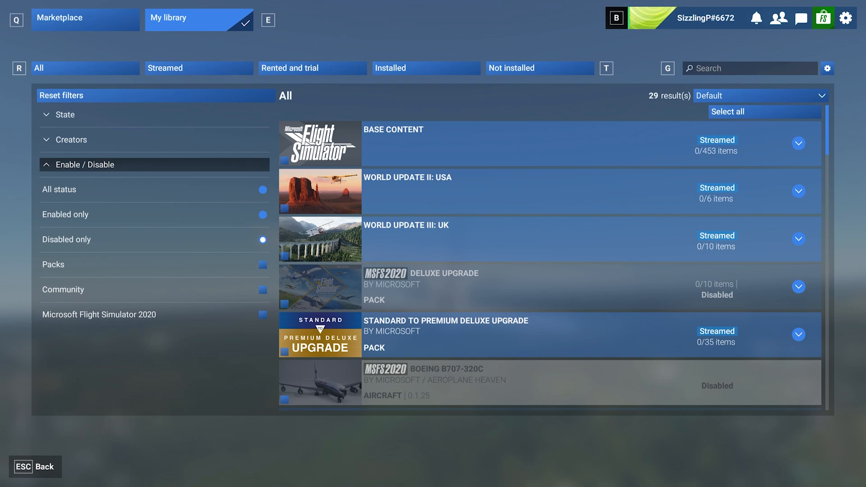
Enable the MSFS 2020 Boeing B707-320C add-on and acknowledge the restart-required warning.
left_click(284, 399)
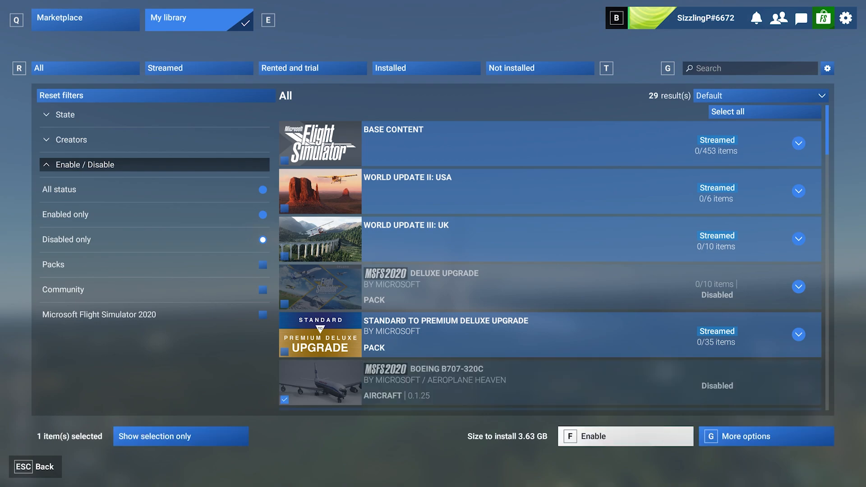
left_click(624, 437)
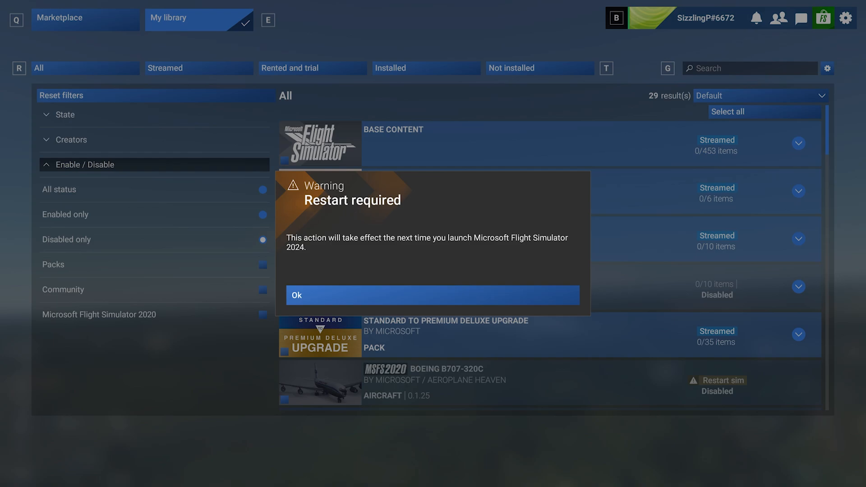
left_click(432, 295)
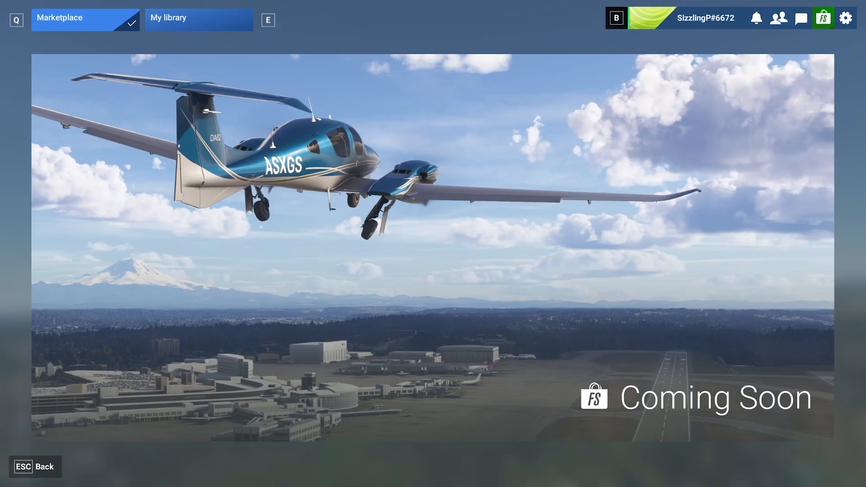
Return to My Library listing all 957 items unfiltered.
left_click(198, 20)
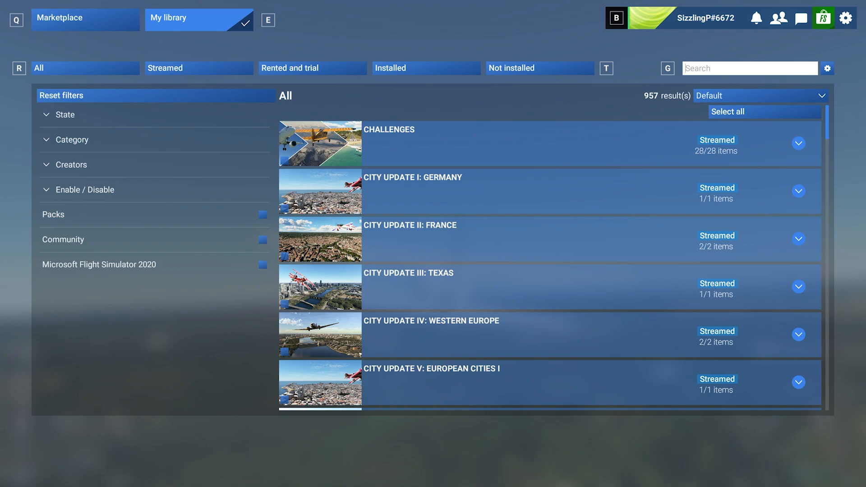
Search 'ksfo', expand the premium upgrade packs and disable the Gaya KSFO scenery, acknowledging the restart warning.
type("ksfo")
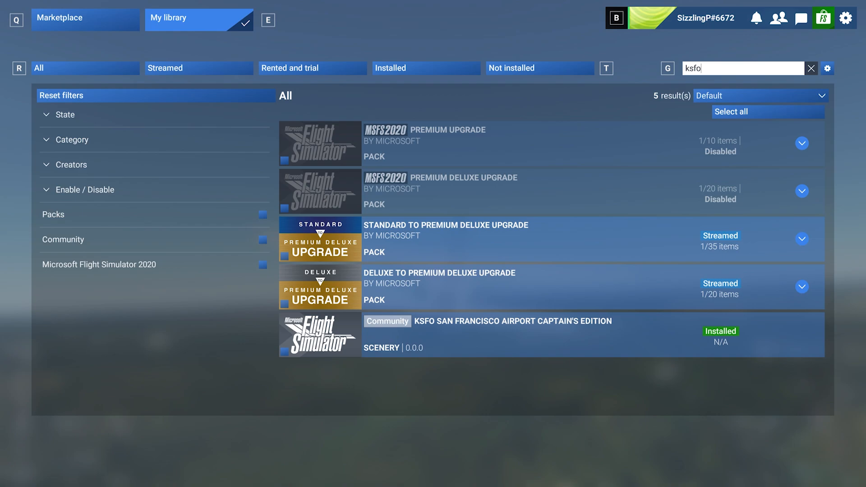
left_click(801, 238)
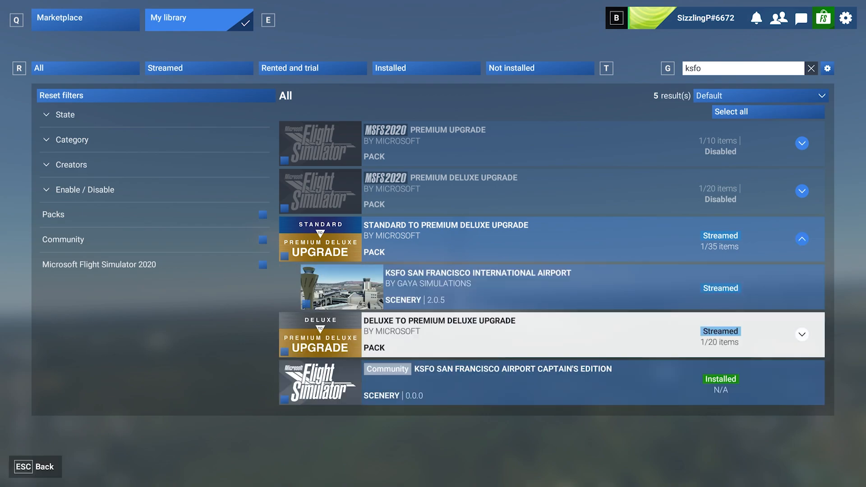
left_click(802, 334)
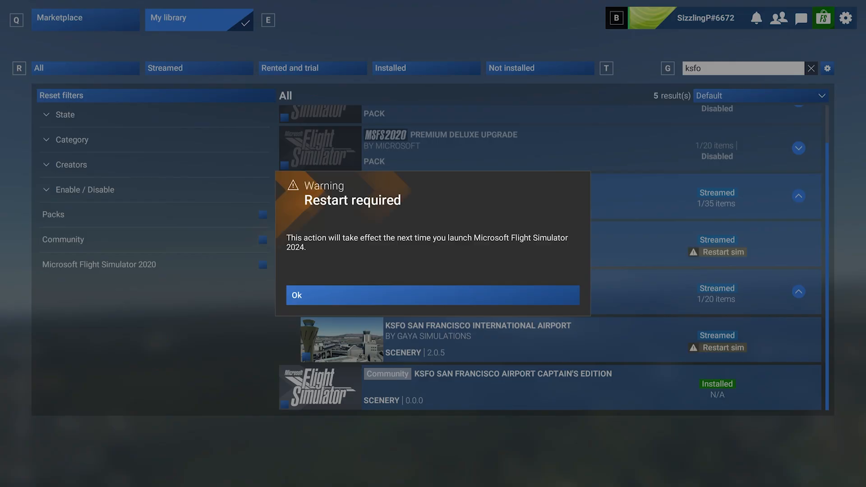
left_click(432, 295)
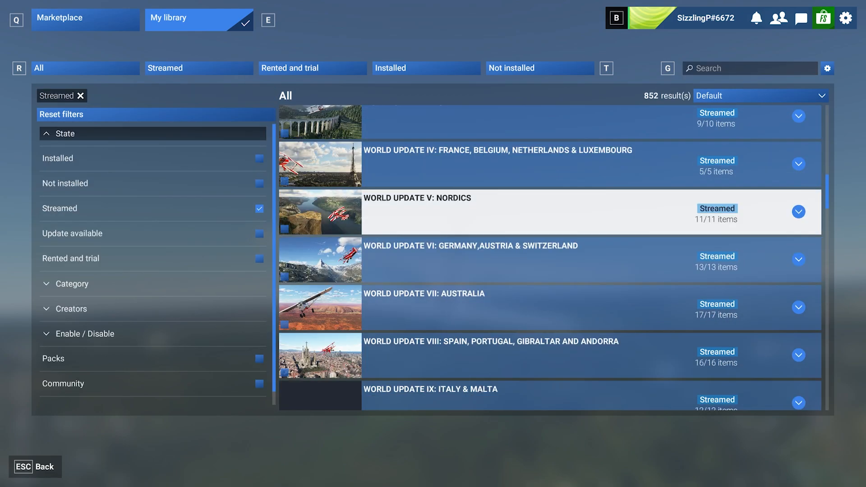
Select the streamed Antonov AN-225 aircraft and bring up its More options download menu.
scroll("down", 3)
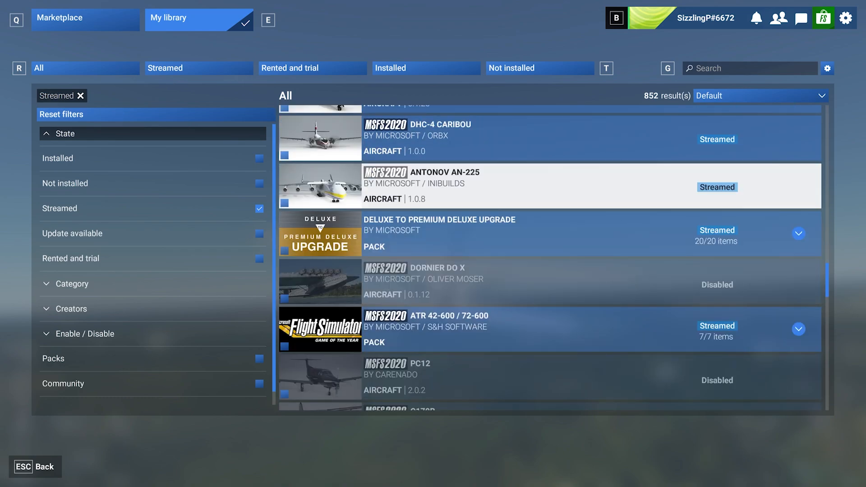
left_click(285, 203)
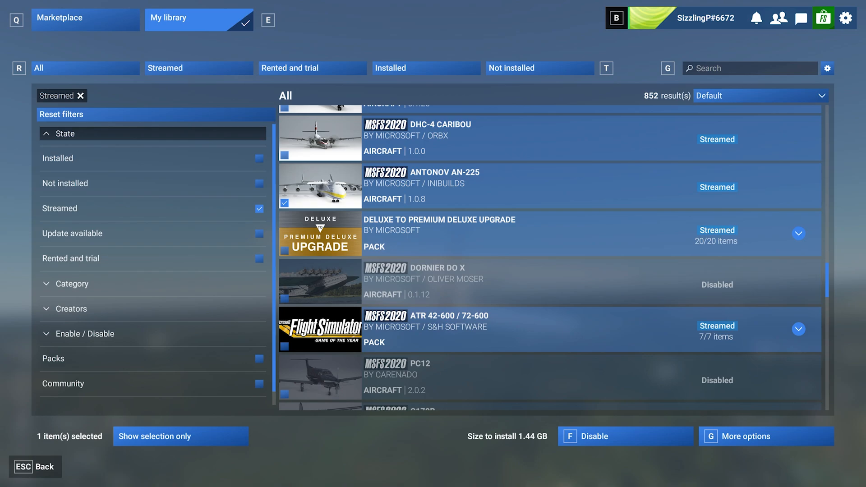
left_click(766, 436)
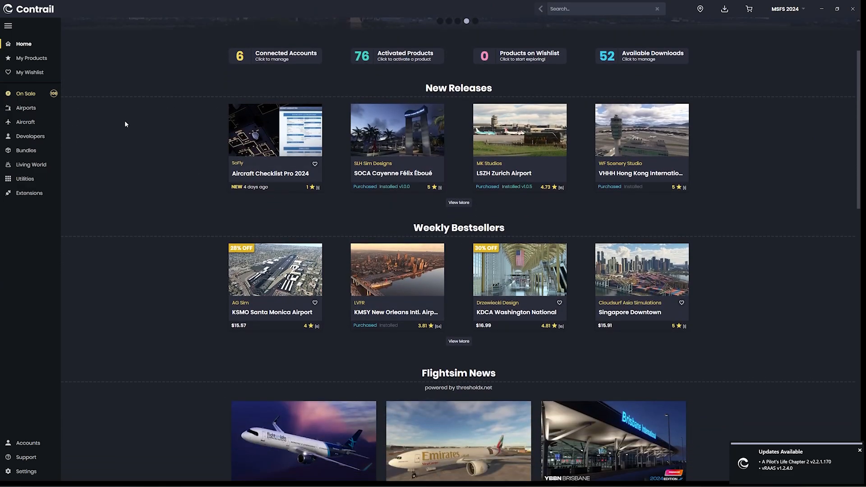
Browse all shop airports, switch the catalogue to MSFS 2020, then back to MSFS 2024.
left_click(25, 108)
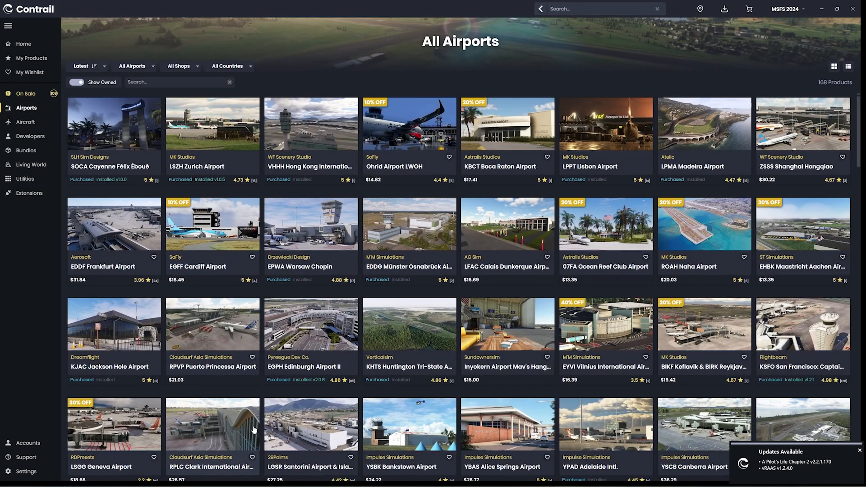
left_click(786, 9)
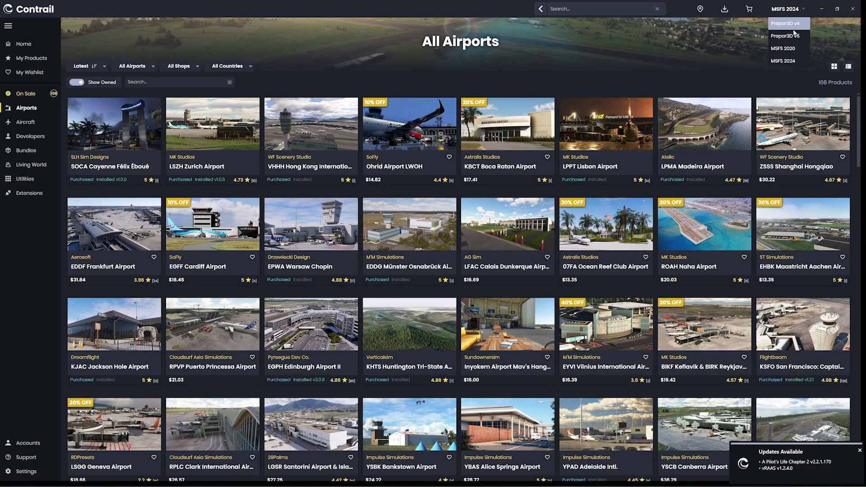
left_click(783, 48)
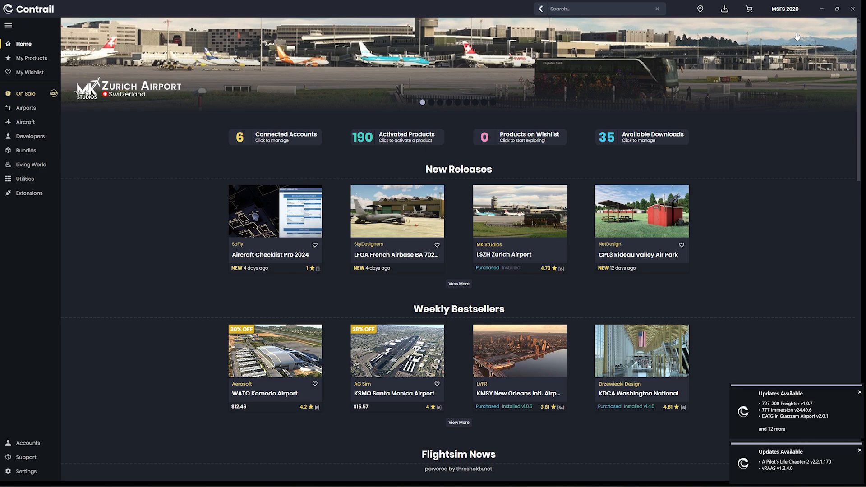
mouse_move(788, 9)
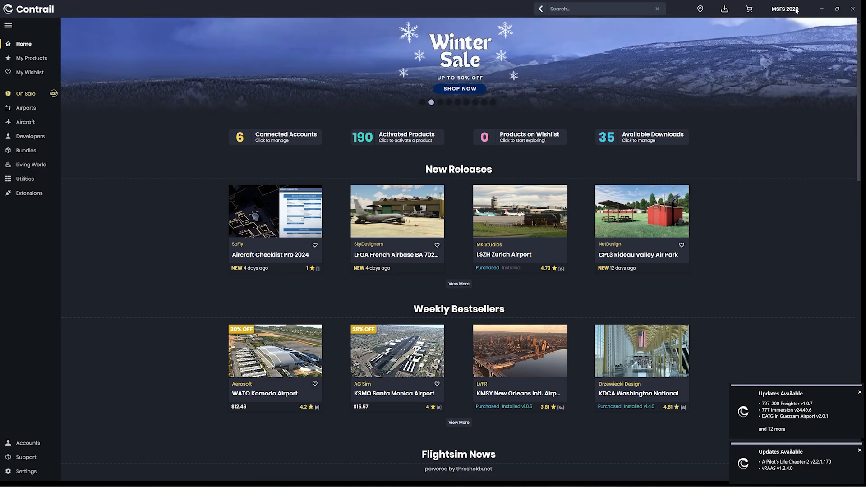
mouse_move(791, 35)
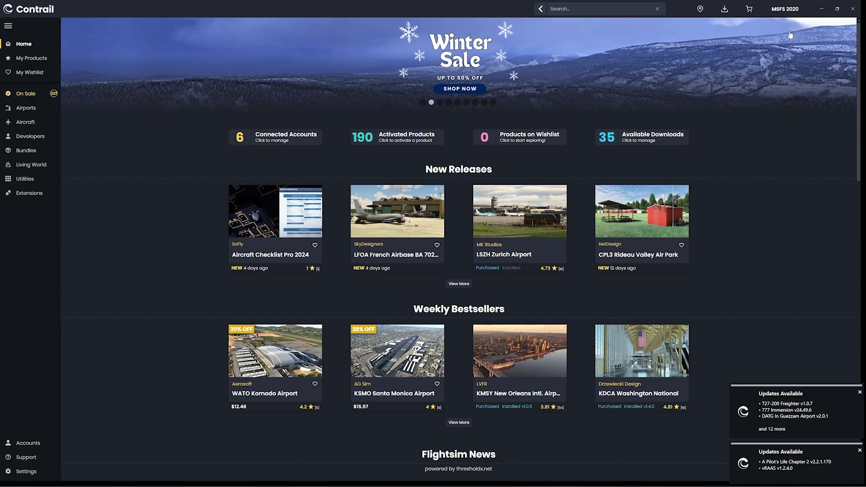
left_click(785, 9)
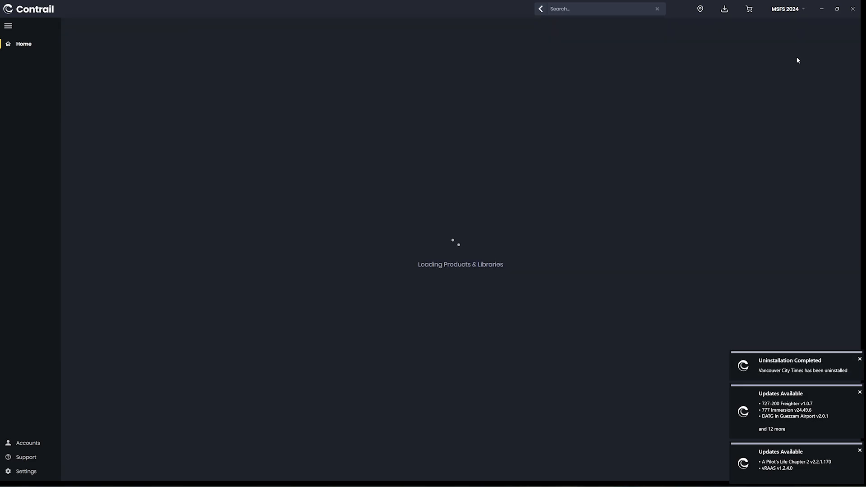